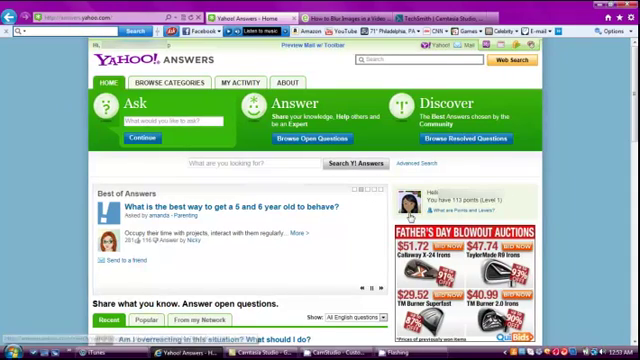
mouse_move(459, 185)
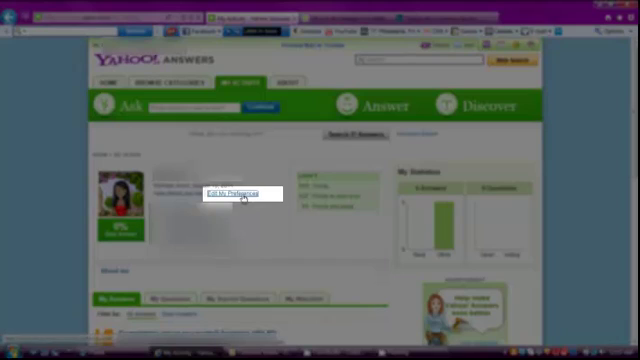
Open Edit My Preferences from My Activity, showing the About You section.
left_click(231, 194)
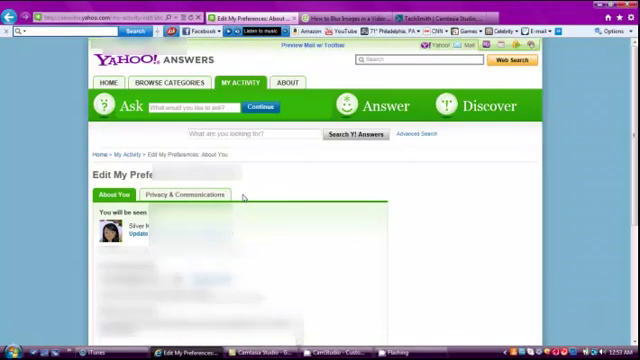